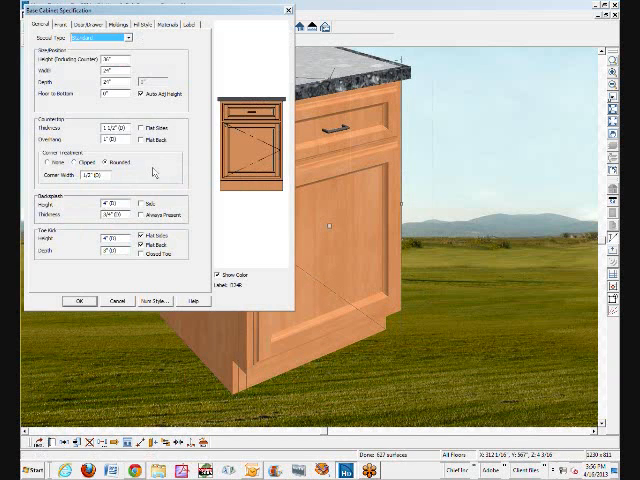
Step: Select the Auto Right Door item on the Front tab to make it inset
{"action": "left_click", "coordinate": [58, 27]}
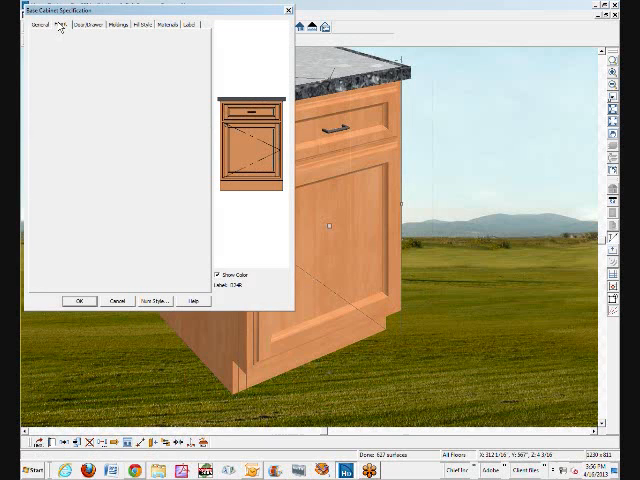
{"action": "left_click", "coordinate": [63, 27]}
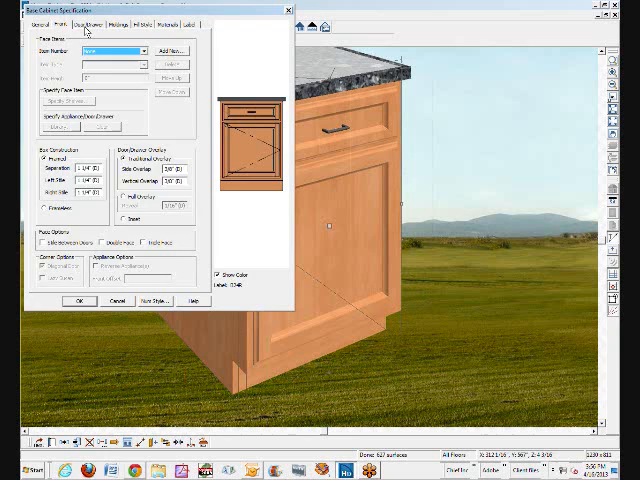
{"action": "left_click", "coordinate": [85, 25]}
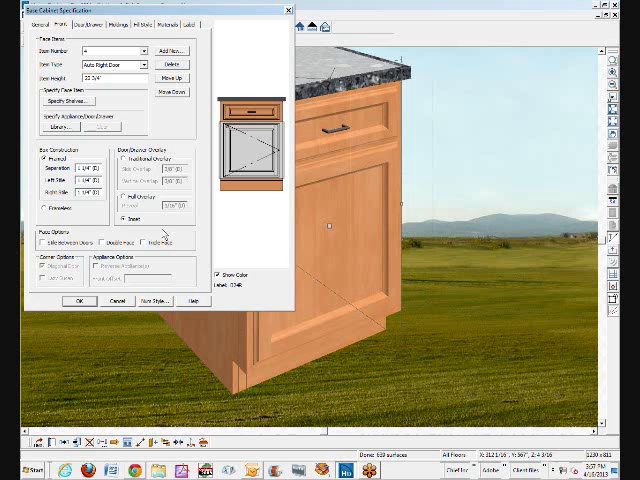
Step: Confirm the inset door setting so the 3D door sits recessed in its frame
{"action": "left_click", "coordinate": [71, 301]}
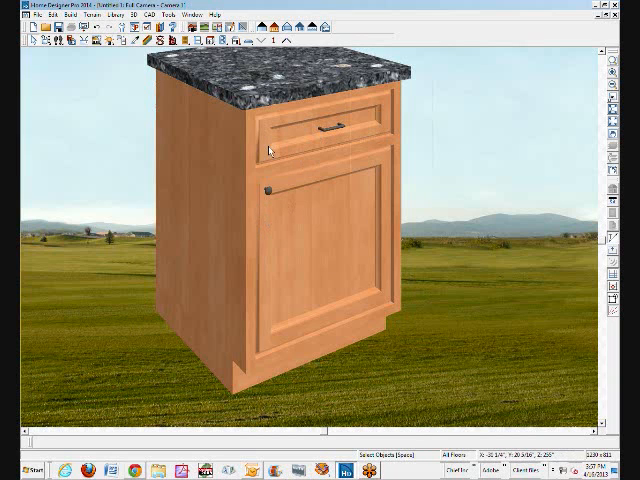
{"action": "mouse_move", "coordinate": [255, 218]}
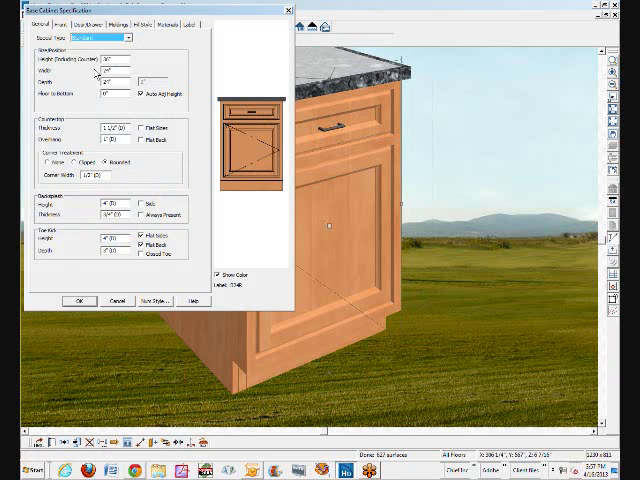
Step: Recheck the cabinet's Front settings, close the dialog and exit to the save prompt
{"action": "left_click", "coordinate": [57, 26]}
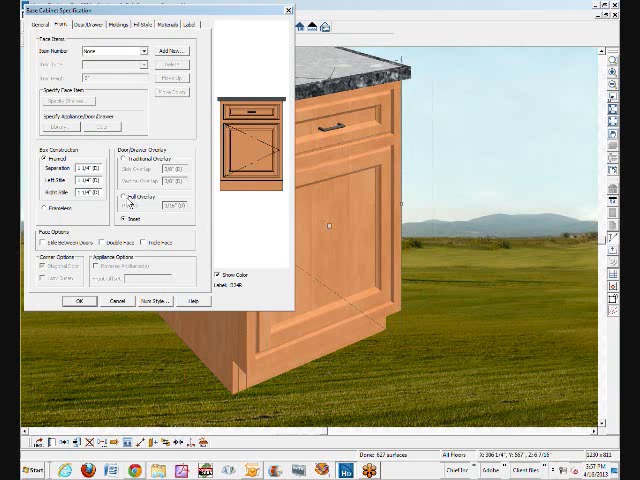
{"action": "left_click", "coordinate": [74, 301]}
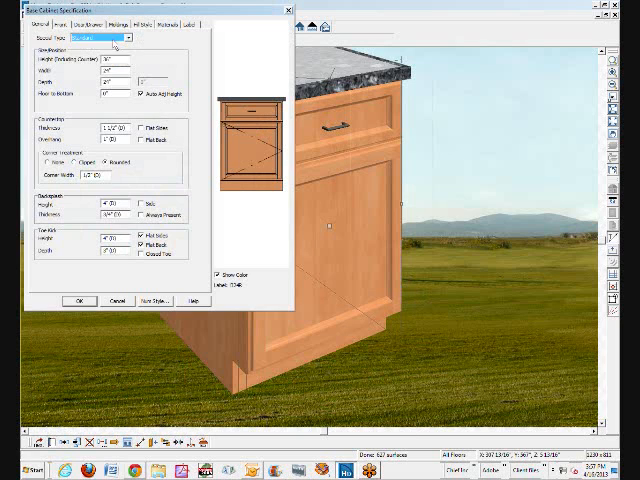
{"action": "left_click", "coordinate": [56, 25]}
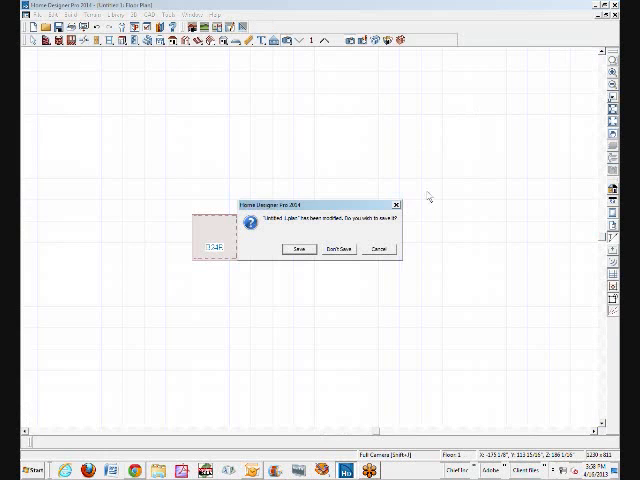
Step: Answer the save-changes prompt so Home Designer Pro 2014 closes
{"action": "left_click", "coordinate": [339, 249]}
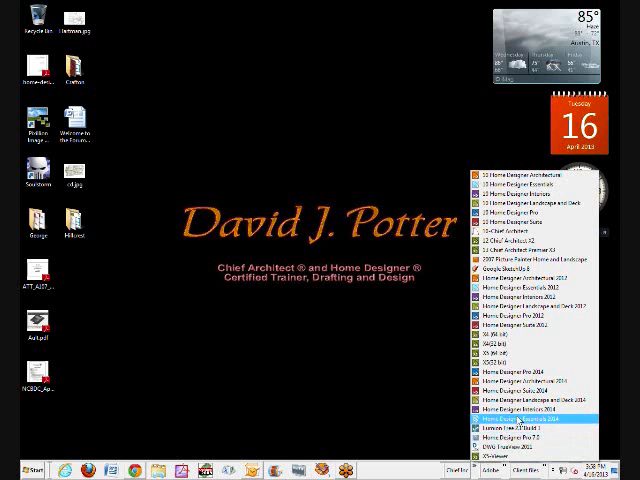
{"action": "mouse_move", "coordinate": [530, 410]}
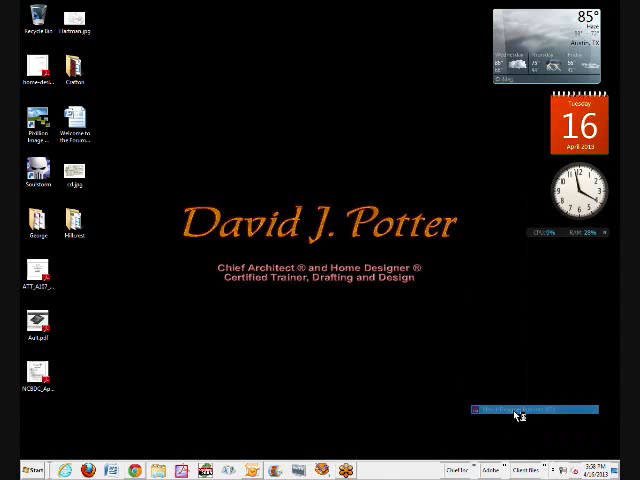
Step: Launch Home Designer Interiors 2014 and create a plan from the Default Style template
{"action": "left_click", "coordinate": [515, 409]}
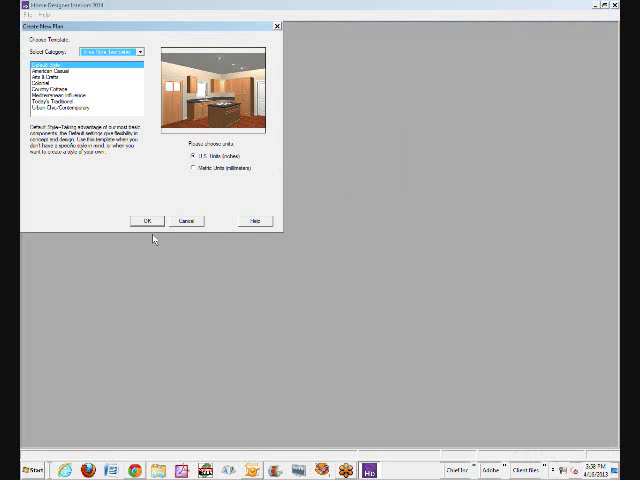
{"action": "left_click", "coordinate": [146, 221]}
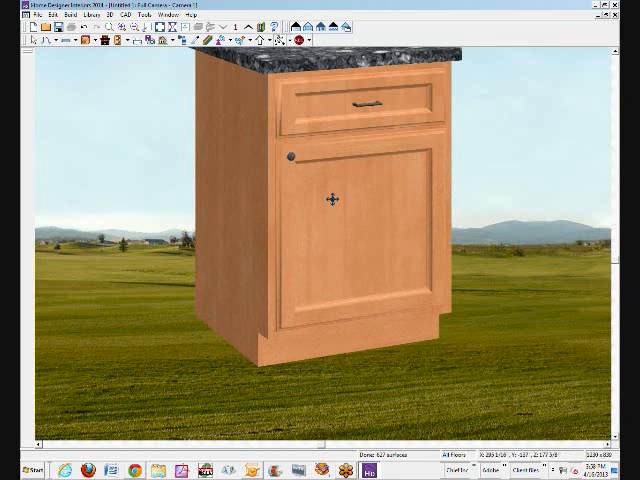
Step: Change the drawer and lower door Item Types to Opening in Base Cabinet Specification
{"action": "right_click", "coordinate": [330, 195]}
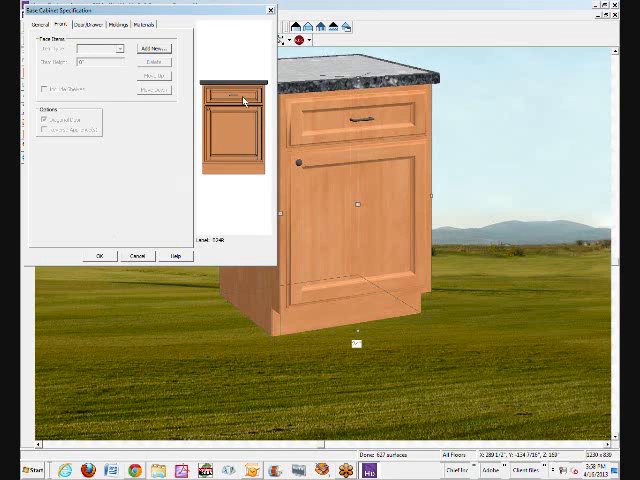
{"action": "left_click", "coordinate": [227, 95]}
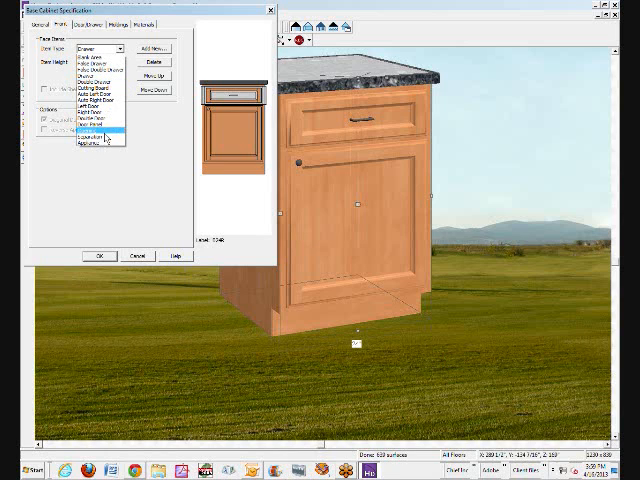
{"action": "left_click", "coordinate": [95, 130]}
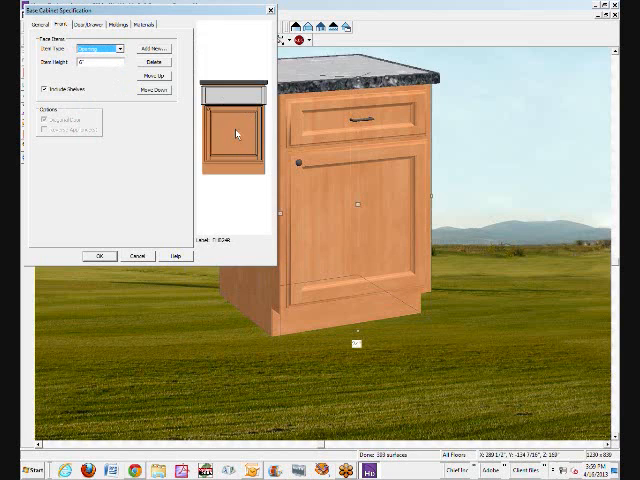
{"action": "left_click", "coordinate": [95, 48]}
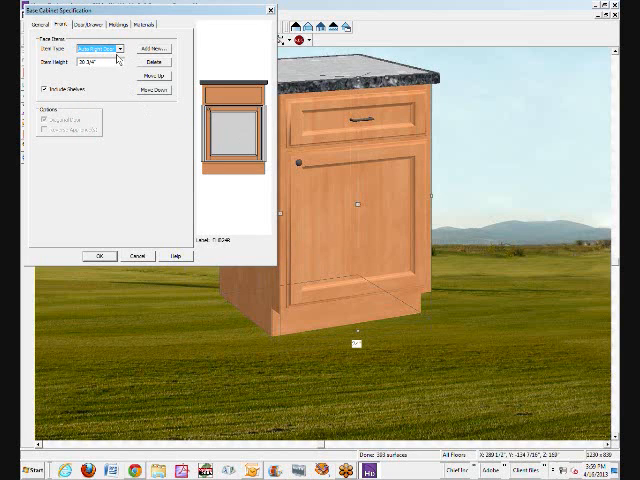
{"action": "left_click", "coordinate": [115, 48]}
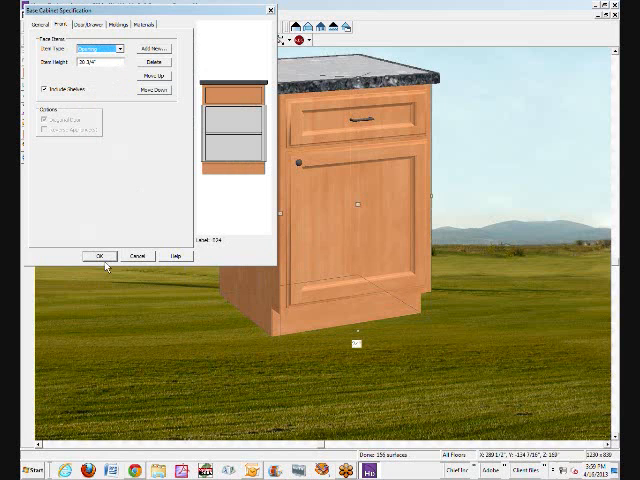
{"action": "left_click", "coordinate": [99, 255]}
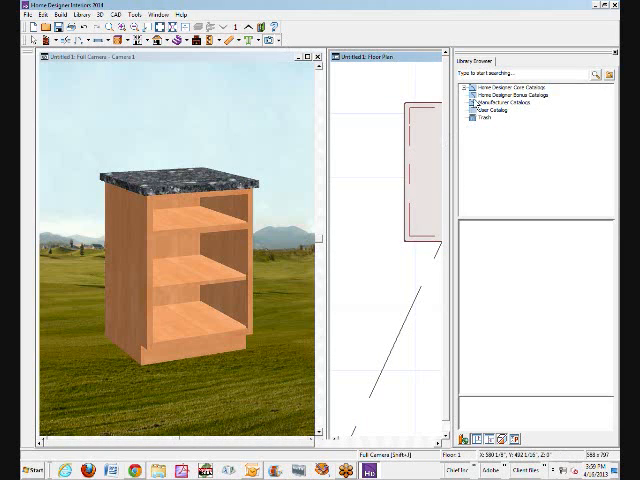
Step: Expand Core Catalog > Architectural > Cabinet Doors, Drawers & Panels in the library
{"action": "left_click", "coordinate": [466, 88]}
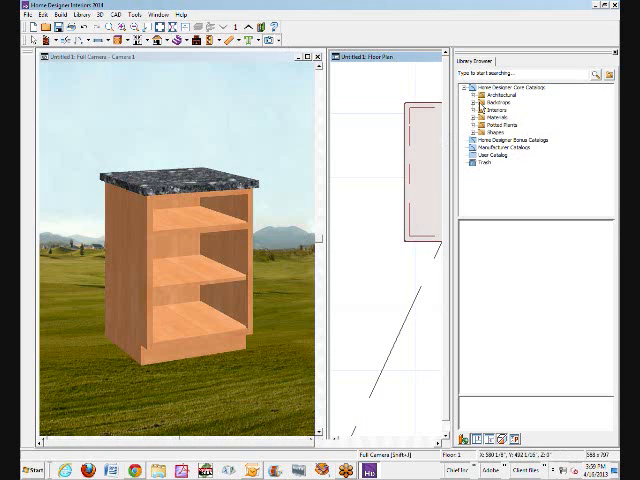
{"action": "left_click", "coordinate": [471, 96]}
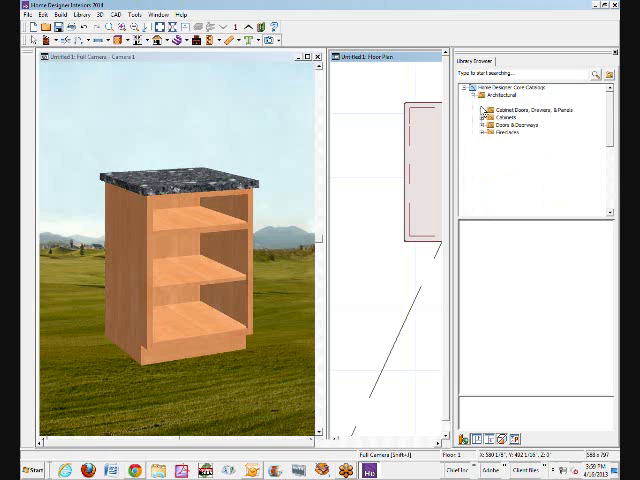
{"action": "left_click", "coordinate": [481, 92]}
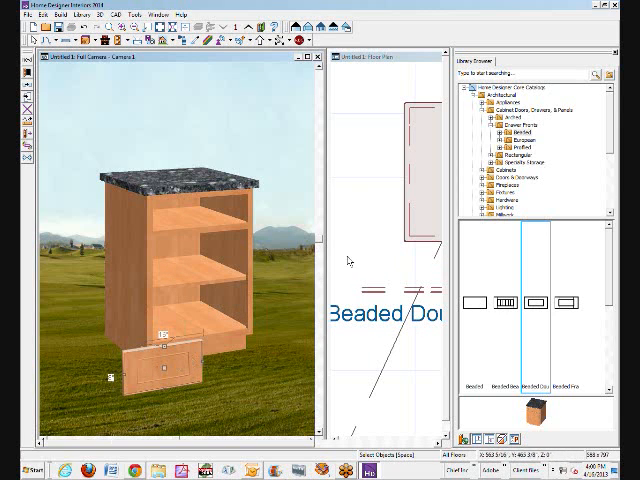
{"action": "mouse_move", "coordinate": [432, 151]}
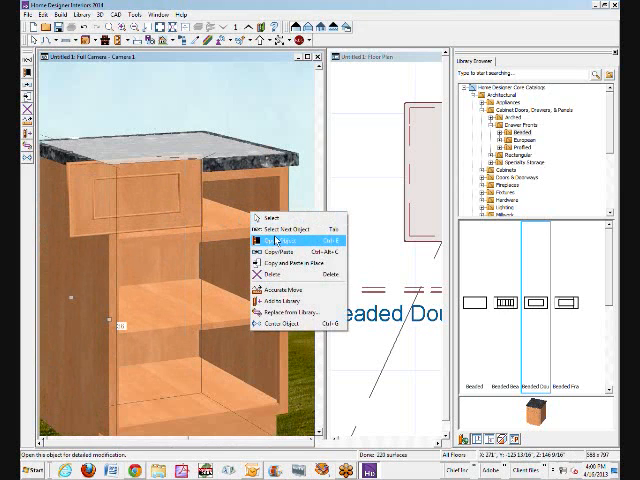
Step: Check the 6" top opening, then size the Beaded Double drawer front 6" by 23.5"
{"action": "left_click", "coordinate": [272, 239]}
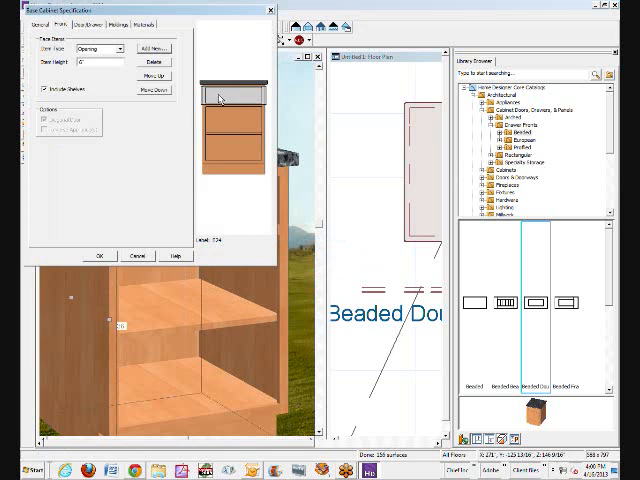
{"action": "mouse_move", "coordinate": [145, 283]}
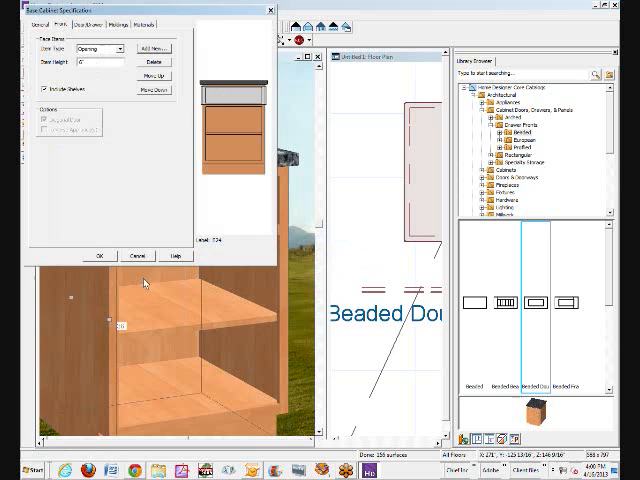
{"action": "left_click", "coordinate": [99, 256]}
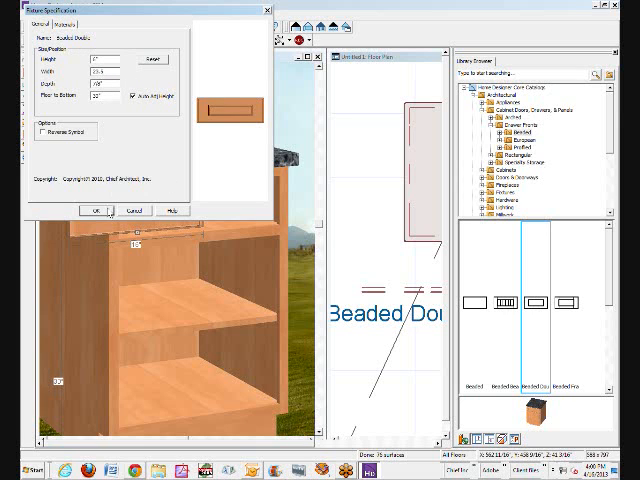
{"action": "left_click", "coordinate": [92, 211]}
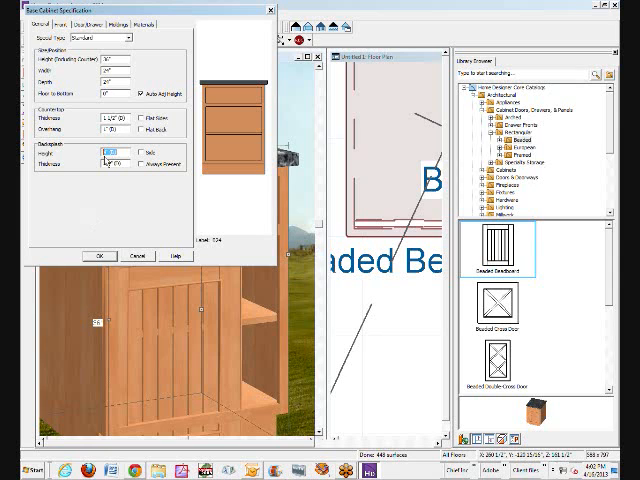
Step: Check the cabinet size, then set the Beaded Beadboard door to 24" high, 18" wide
{"action": "left_click", "coordinate": [97, 255]}
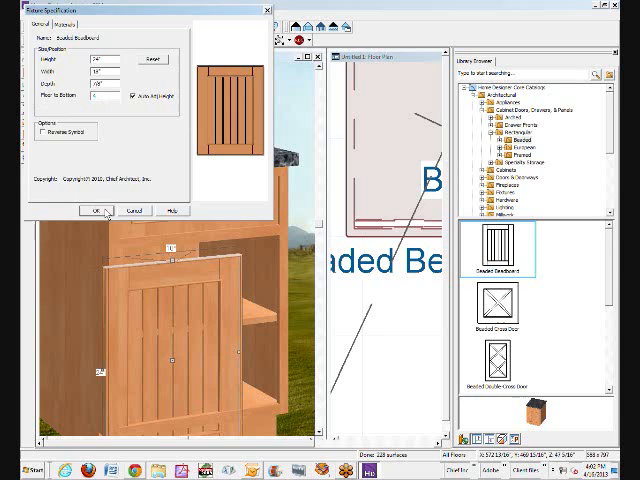
{"action": "left_click", "coordinate": [89, 212]}
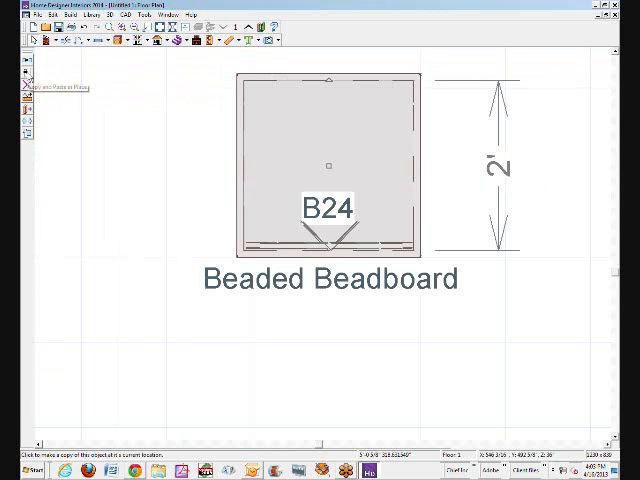
Step: Paste in Place a copy of the B24 cabinet and its beadboard door
{"action": "left_click", "coordinate": [326, 163]}
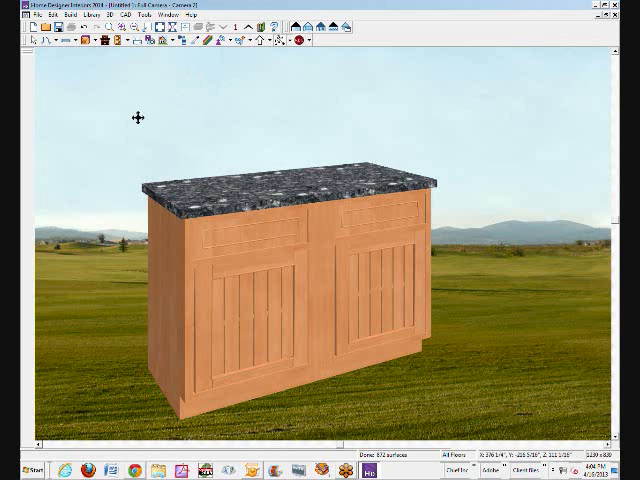
{"action": "mouse_move", "coordinate": [135, 117]}
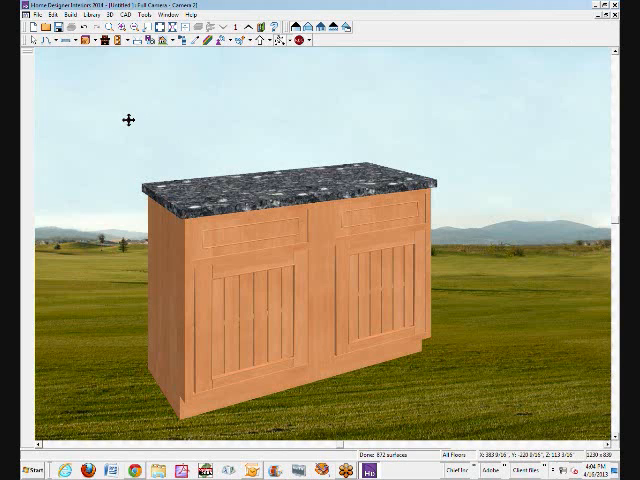